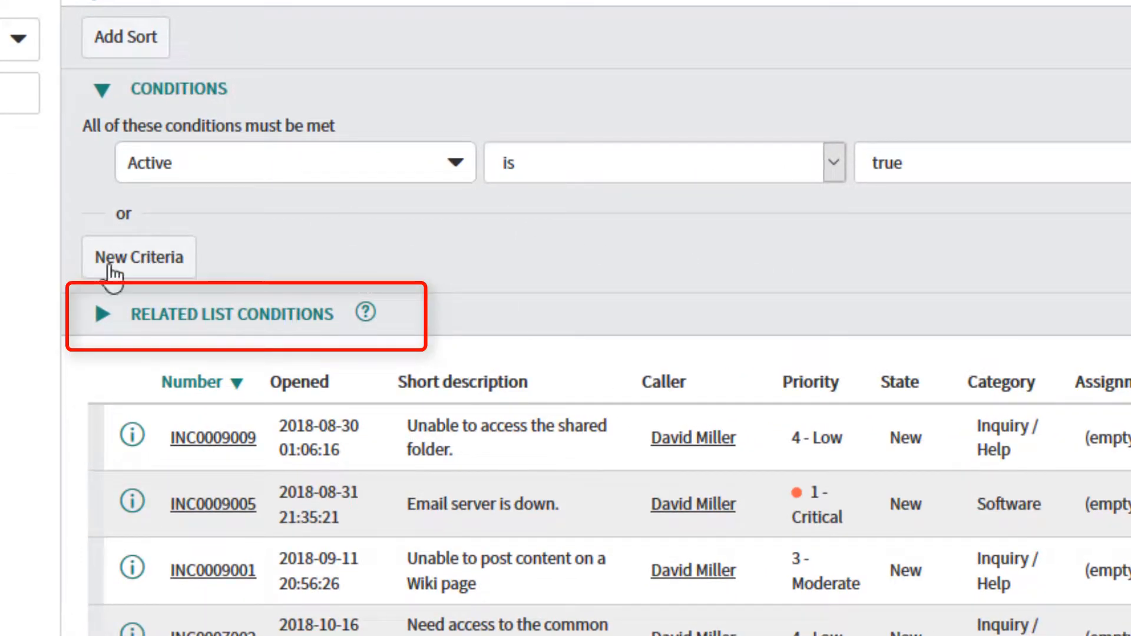
Step: Relate the filter to Incident Task->Incident records where Active is true
{"action": "left_click", "coordinate": [102, 314]}
{"action": "type", "text": "in"}
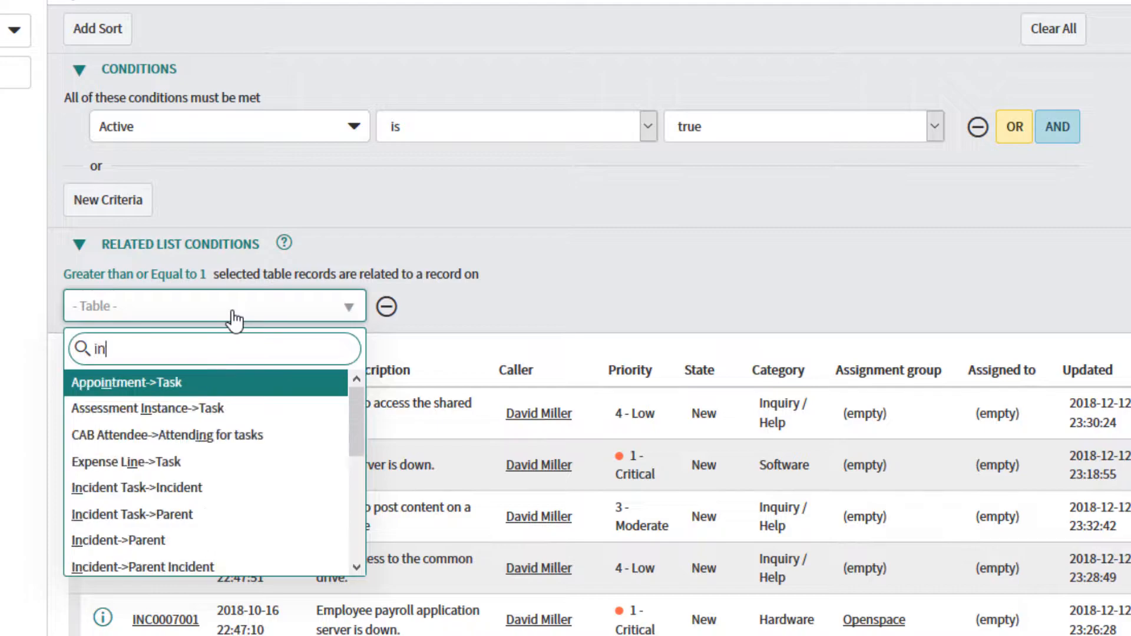
{"action": "left_click", "coordinate": [137, 486]}
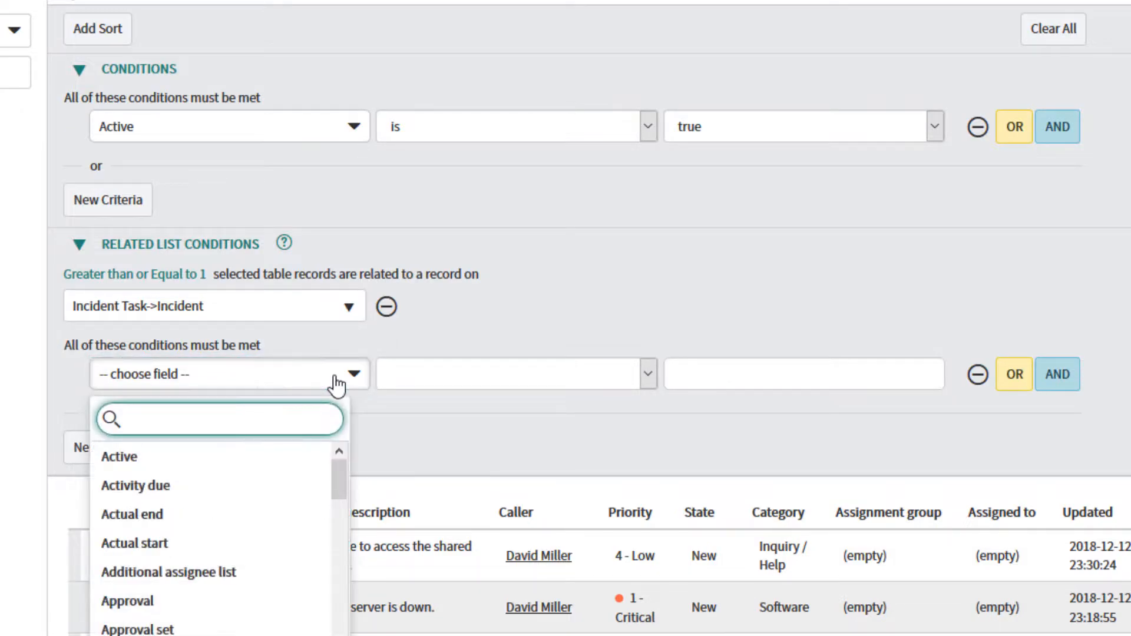
{"action": "left_click", "coordinate": [118, 456]}
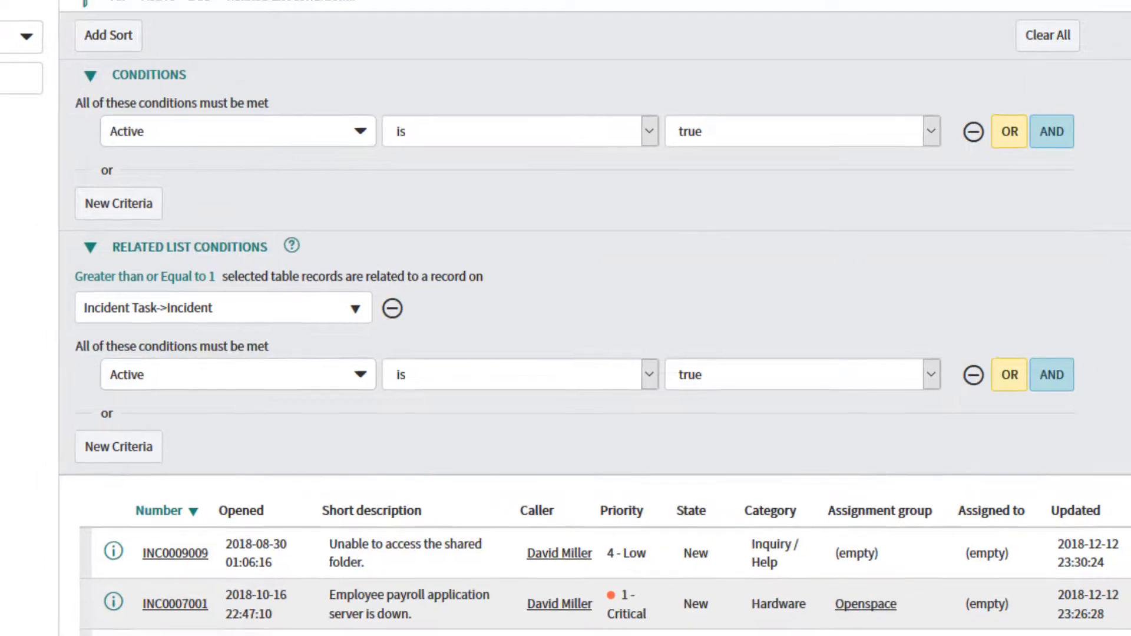
Step: Review the four matching incidents, then move to the grouped Incident Tasks list
{"action": "scroll", "scroll_direction": "down", "scroll_amount": 3}
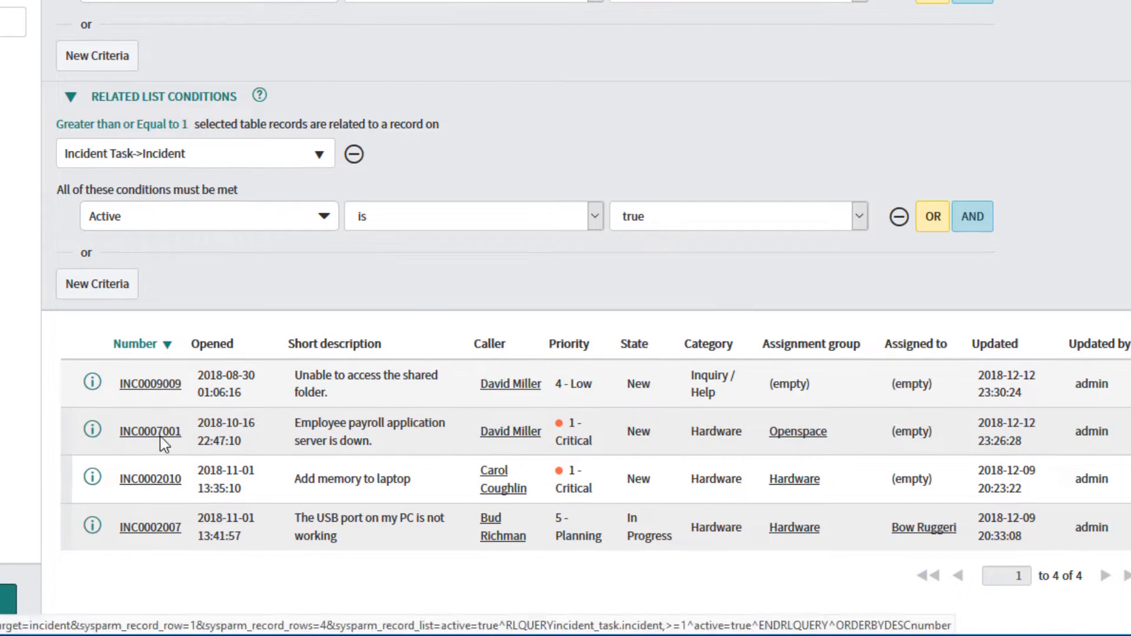
{"action": "mouse_move", "coordinate": [136, 373]}
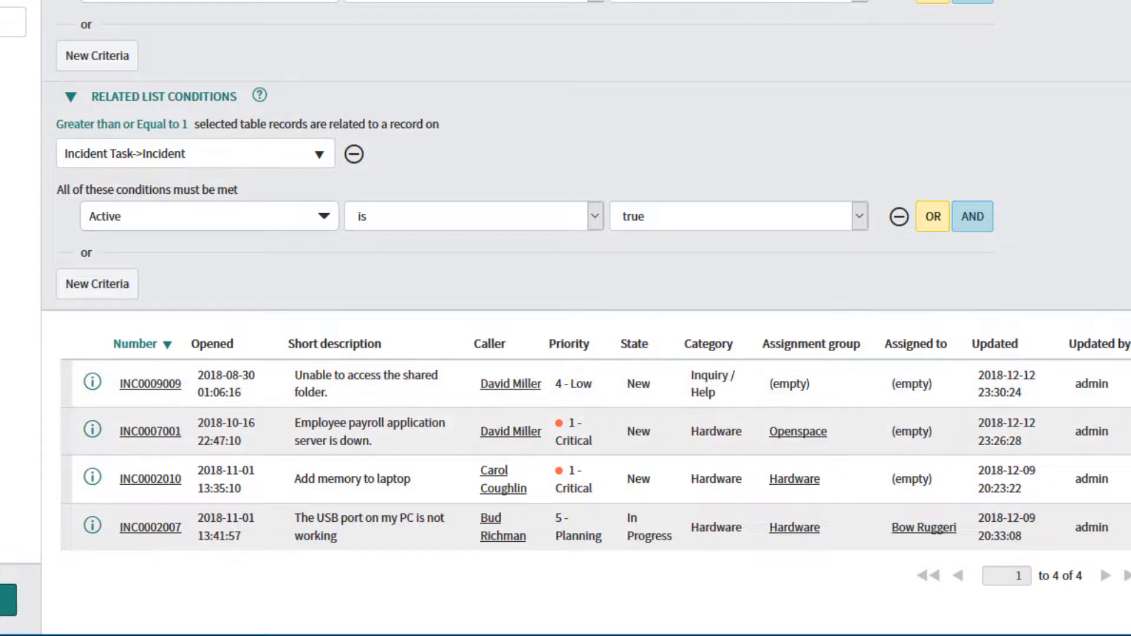
{"action": "left_click", "coordinate": [640, 20]}
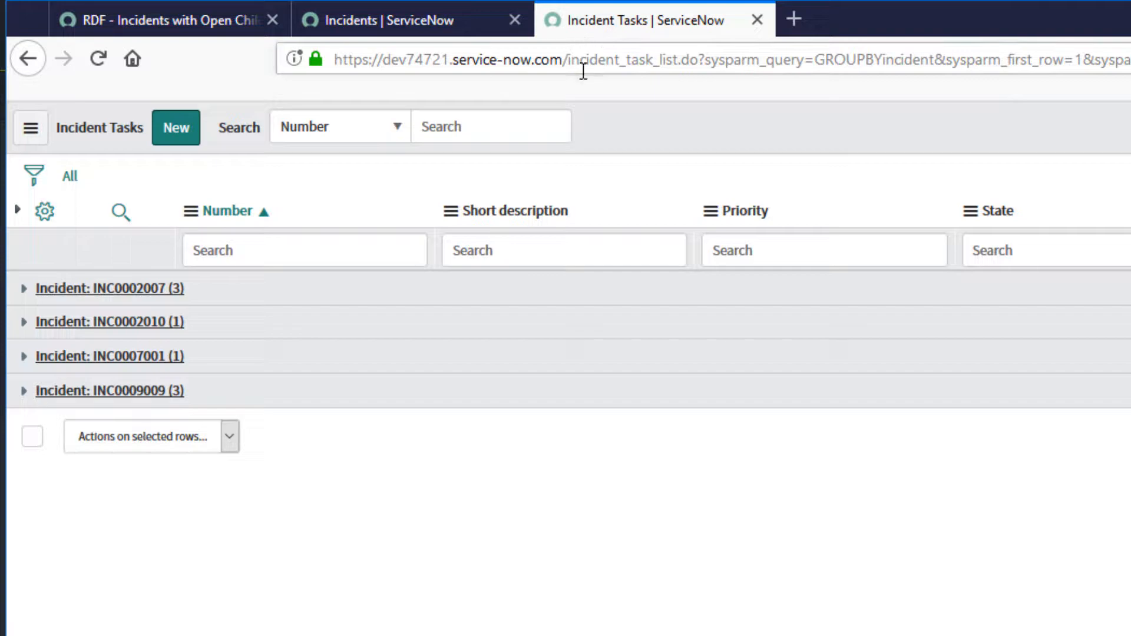
{"action": "mouse_move", "coordinate": [173, 299]}
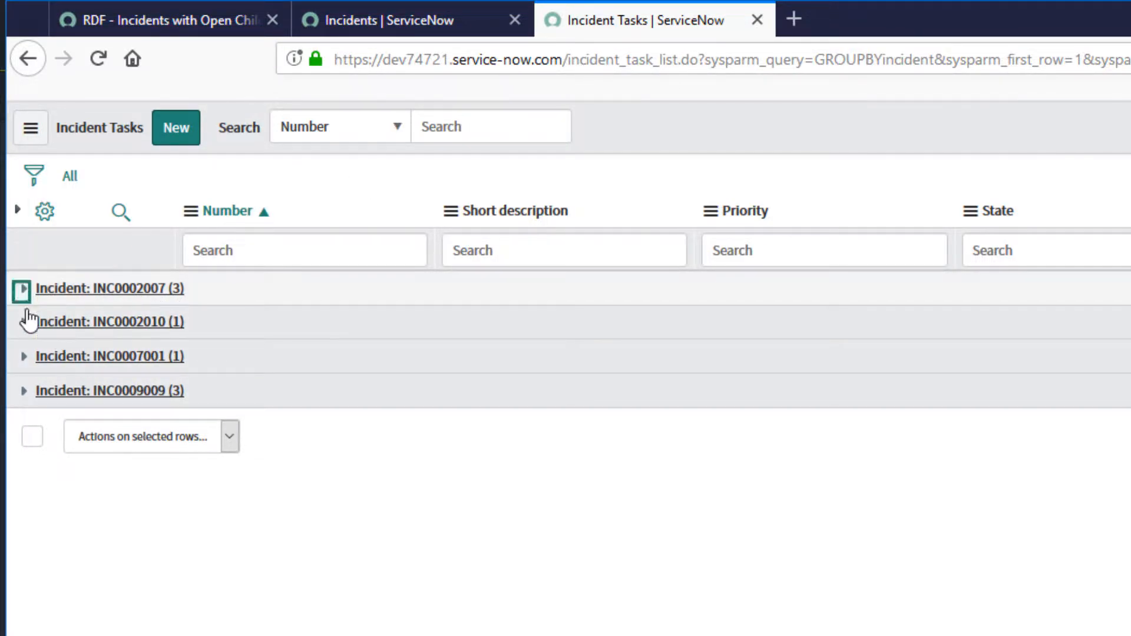
Step: Expand the INC0002007 group to see its incident tasks
{"action": "left_click", "coordinate": [21, 288]}
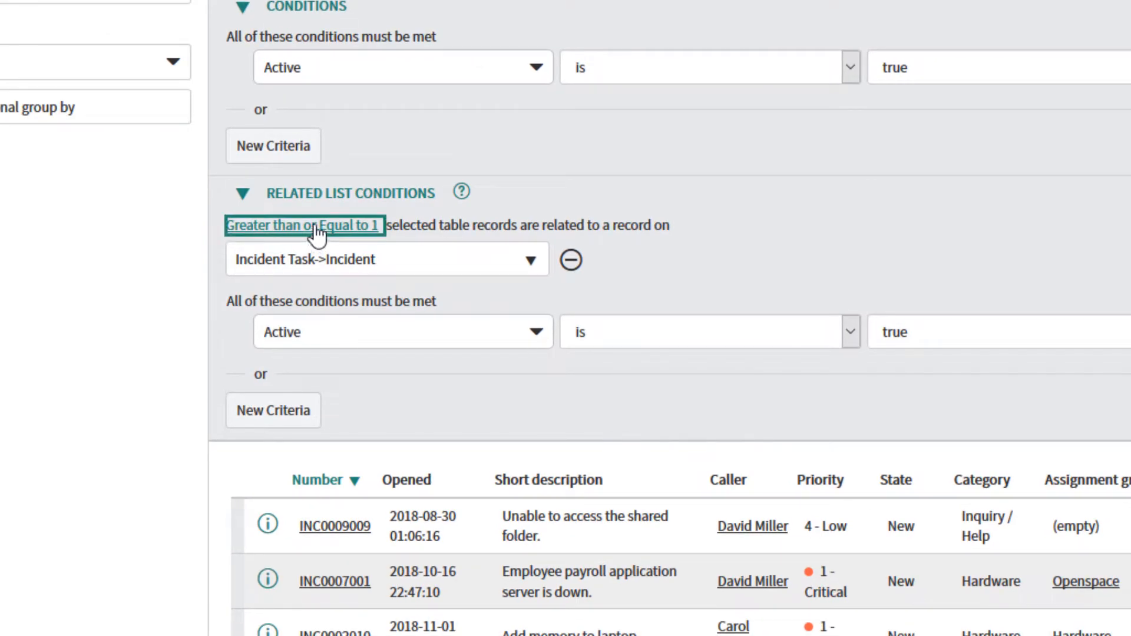
Step: Set the related list quantity to None and rerun the report
{"action": "left_click", "coordinate": [302, 225]}
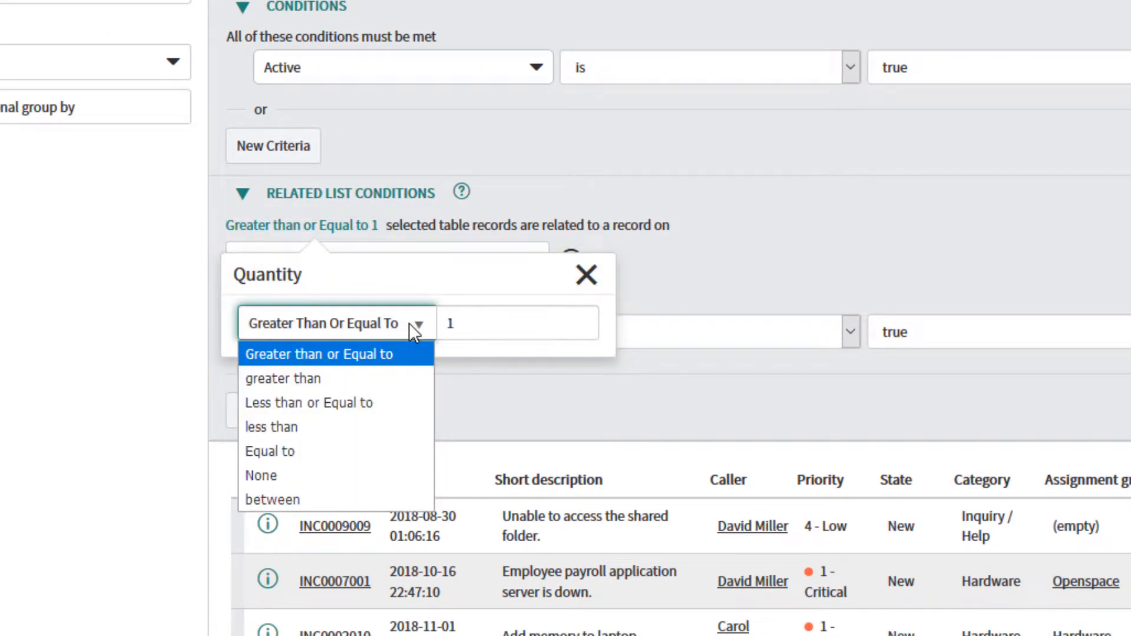
{"action": "mouse_move", "coordinate": [346, 475]}
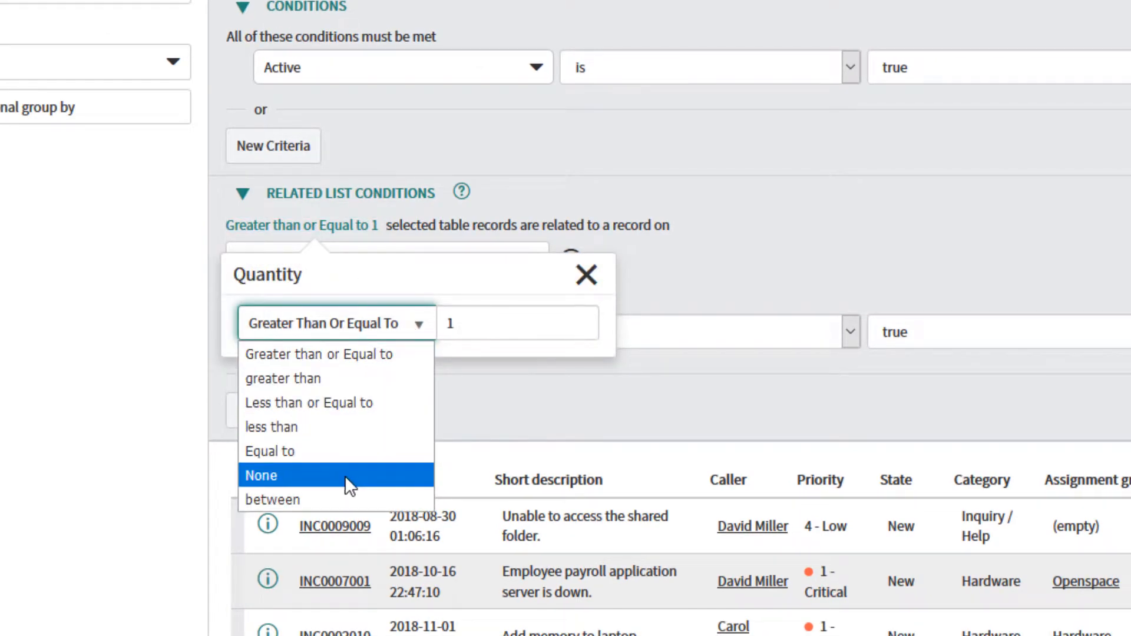
{"action": "left_click", "coordinate": [262, 474]}
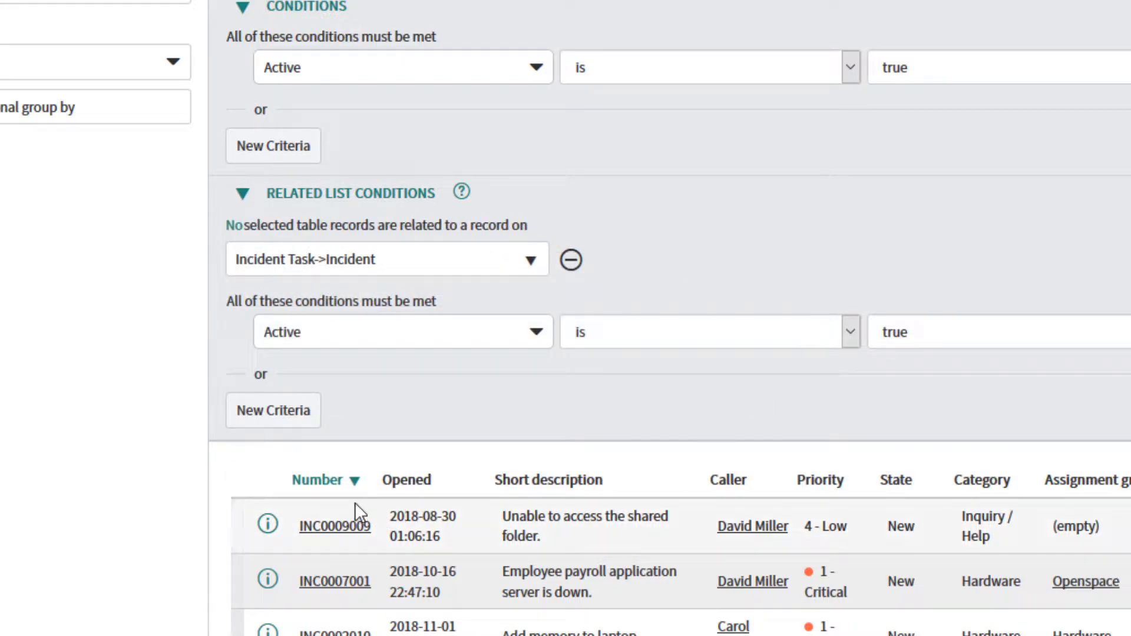
{"action": "mouse_move", "coordinate": [591, 192]}
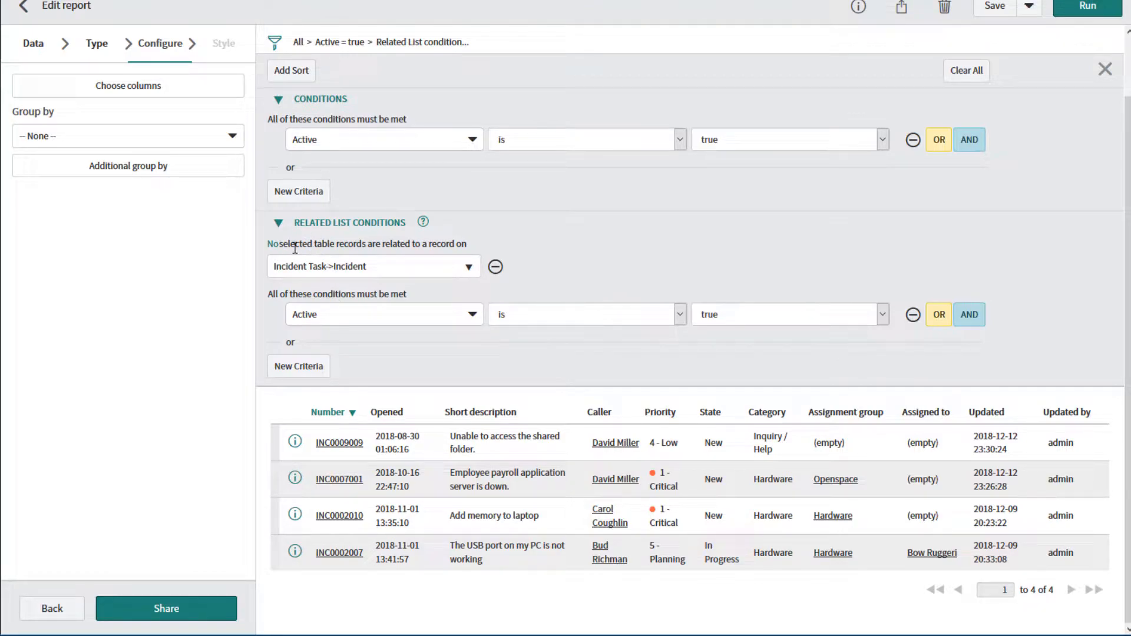
{"action": "mouse_move", "coordinate": [568, 362]}
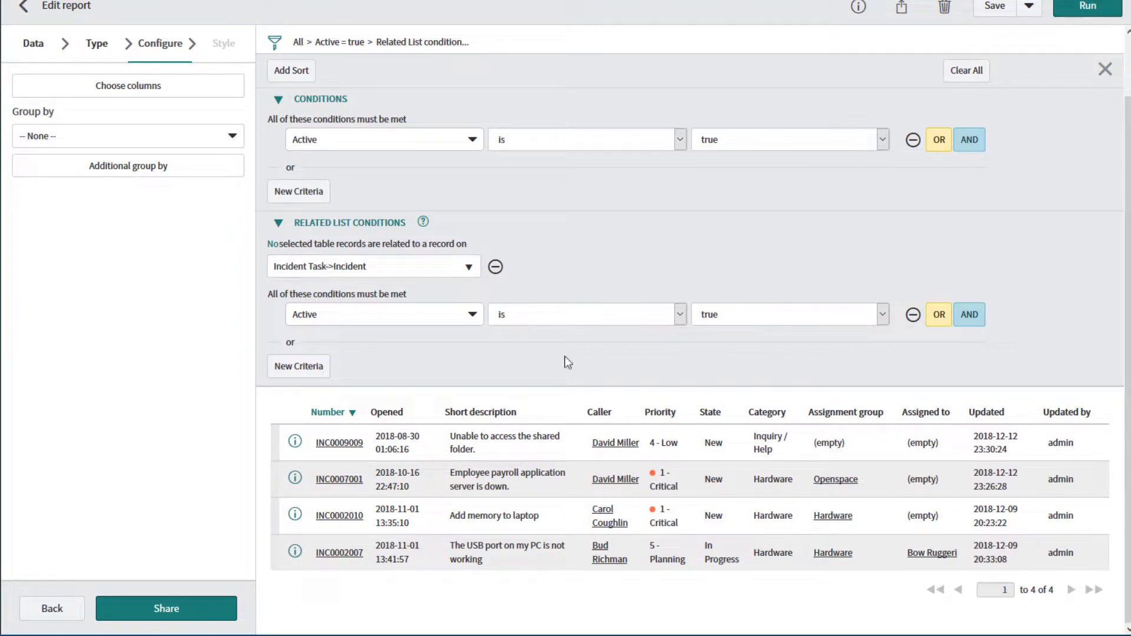
{"action": "left_click", "coordinate": [1086, 7]}
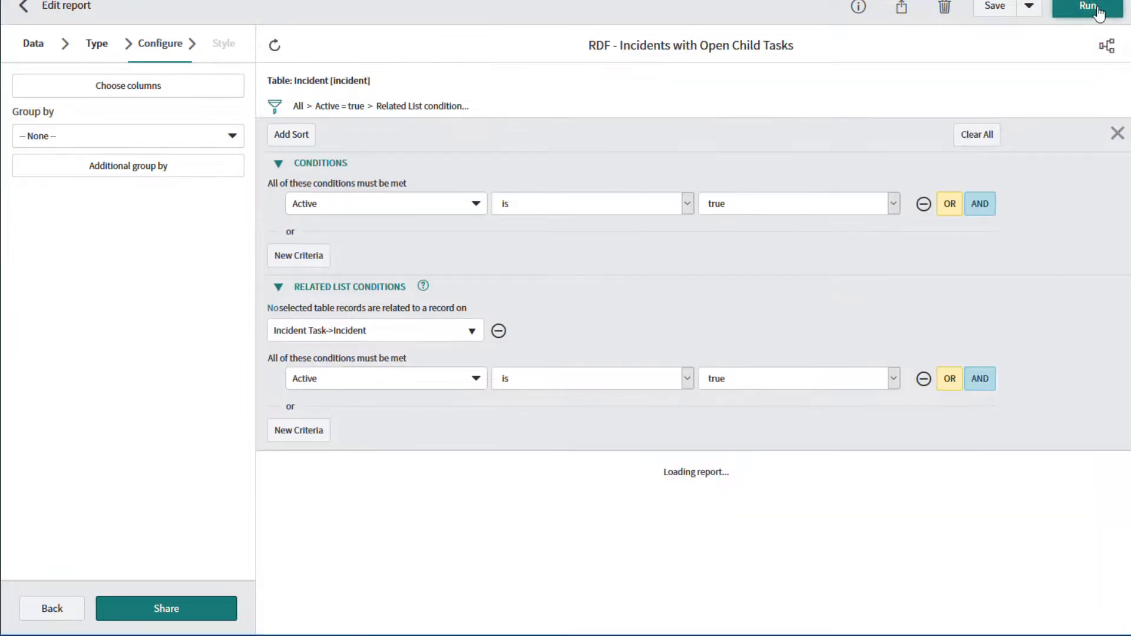
Step: Run the report again with the no-active-tasks condition
{"action": "left_click", "coordinate": [1086, 7]}
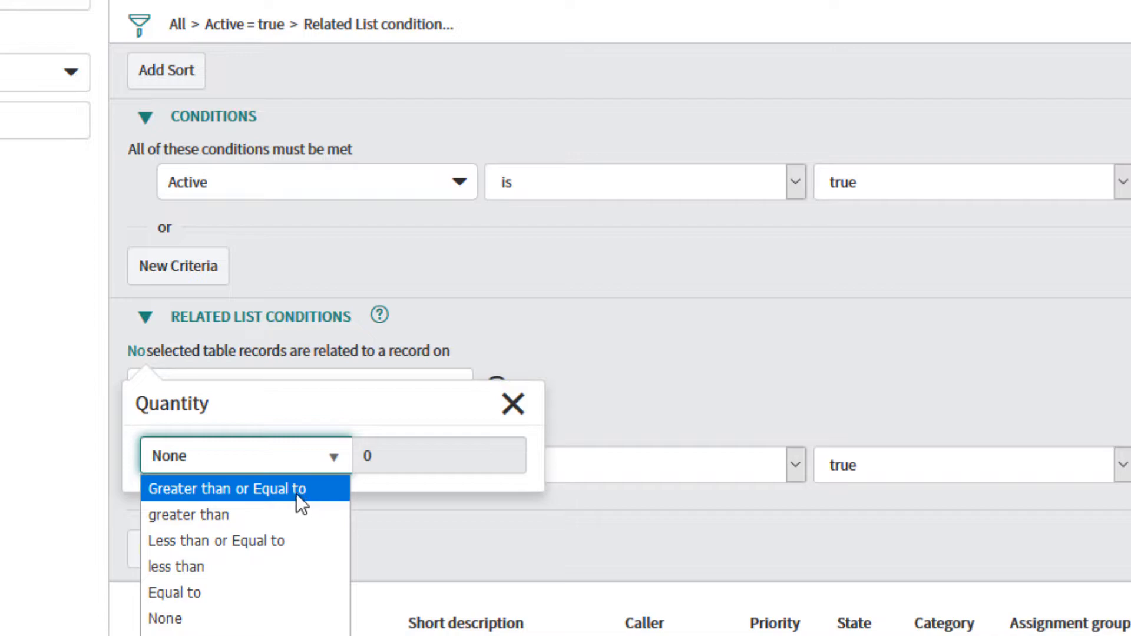
Step: Require Greater than or Equal to 2 active tasks, run, and move to the grouped task list
{"action": "left_click", "coordinate": [224, 488]}
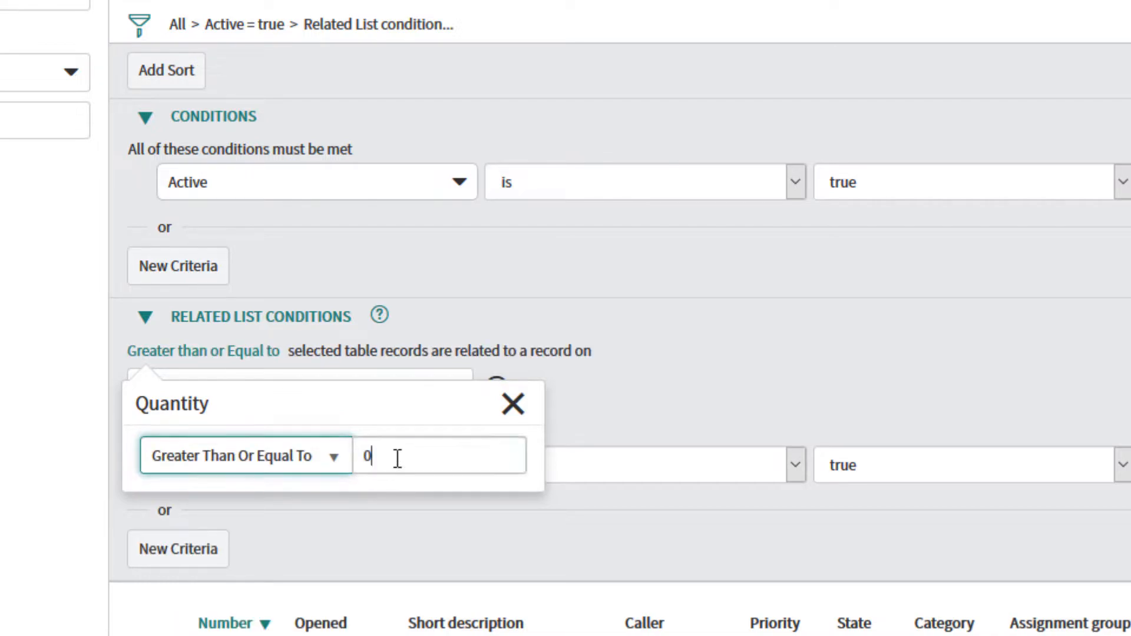
{"action": "type", "text": "2"}
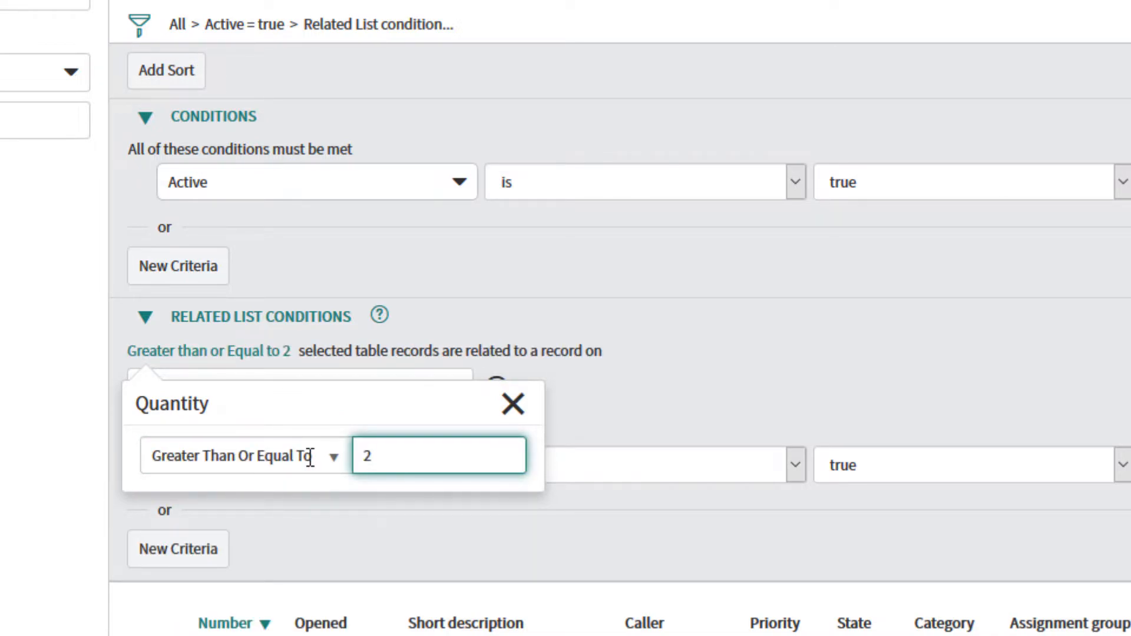
{"action": "left_click", "coordinate": [512, 403]}
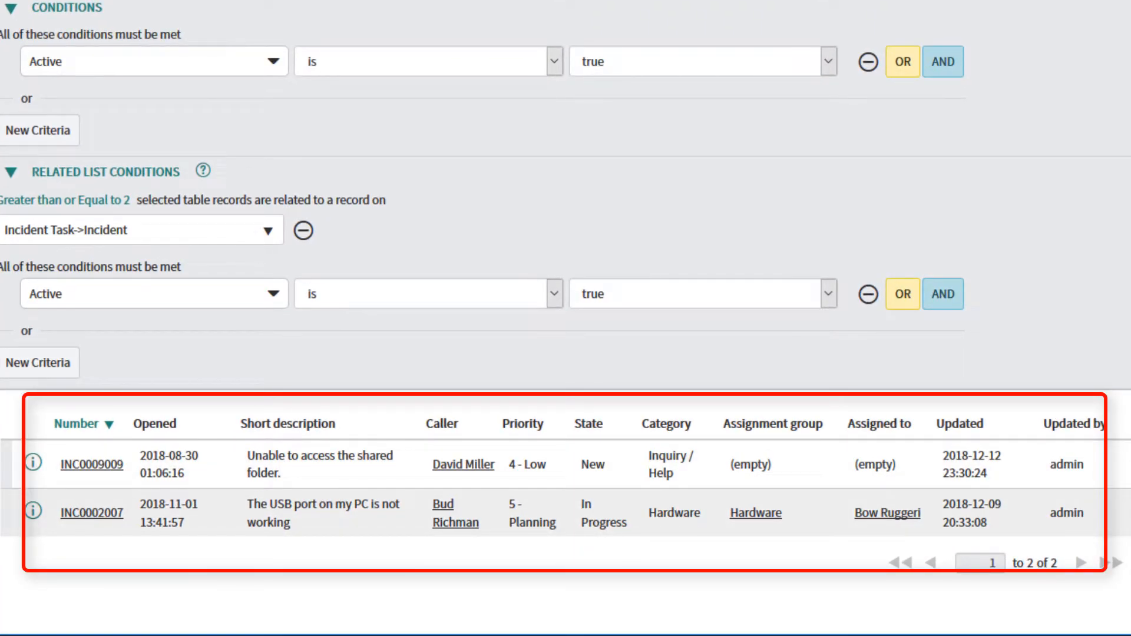
{"action": "left_click", "coordinate": [645, 13]}
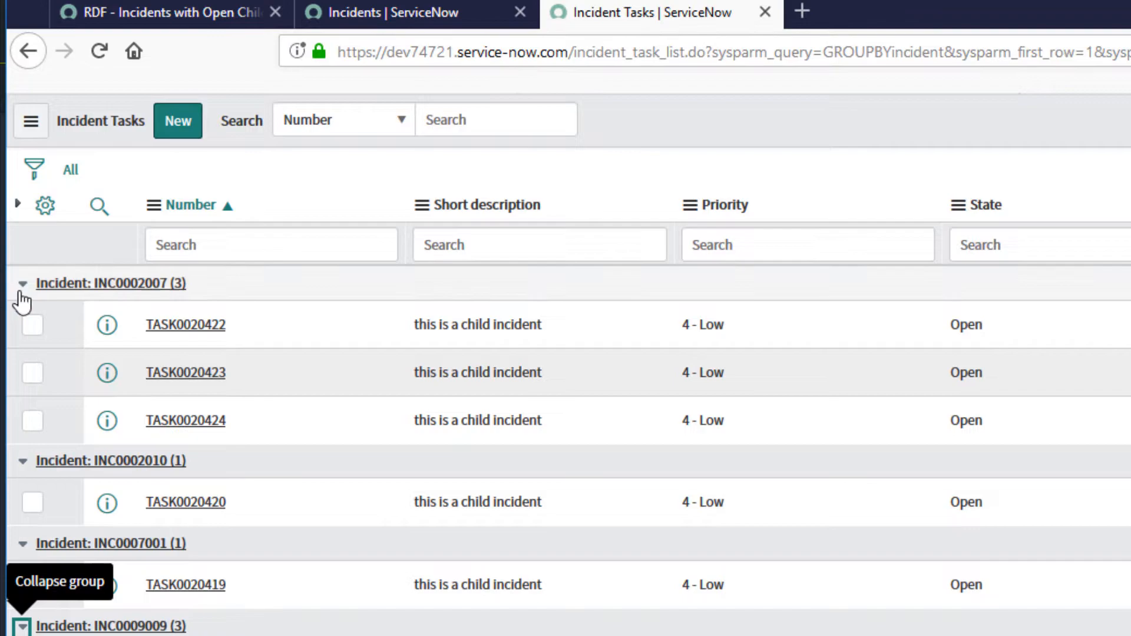
Step: Collapse the INC0002007 and INC0009009 groups so all task counts show together
{"action": "left_click", "coordinate": [23, 283]}
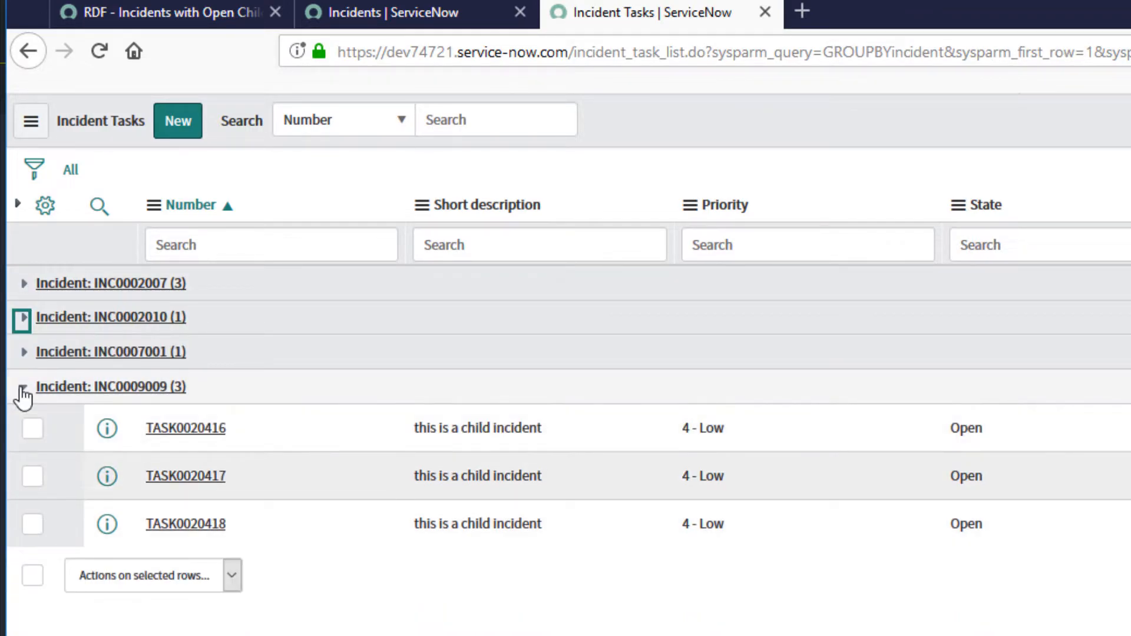
{"action": "left_click", "coordinate": [22, 386]}
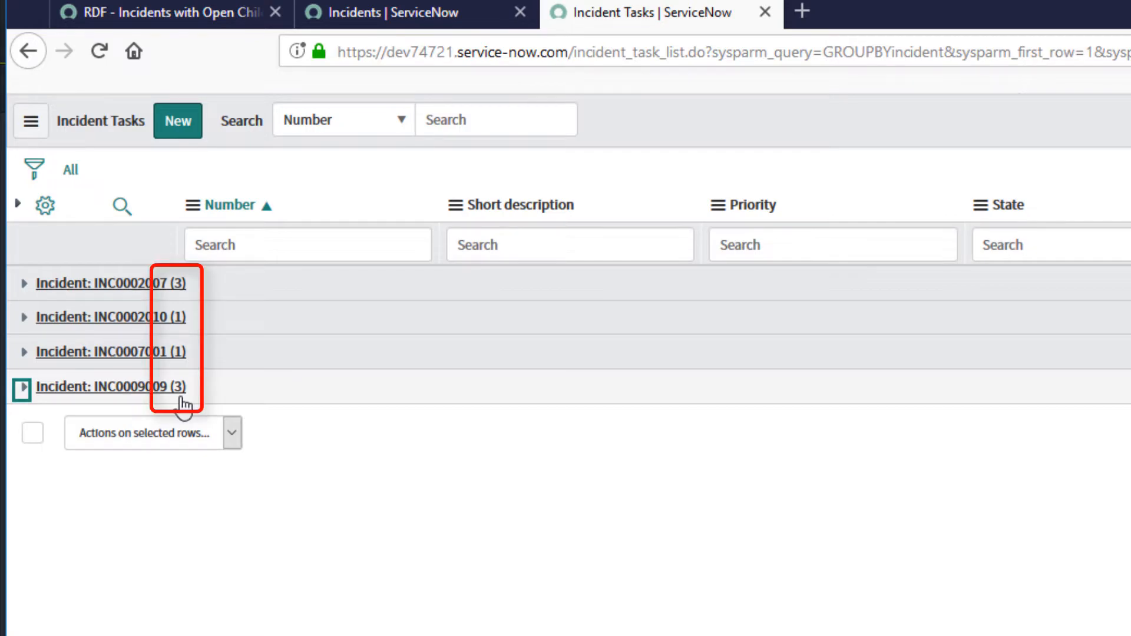
{"action": "mouse_move", "coordinate": [425, 465]}
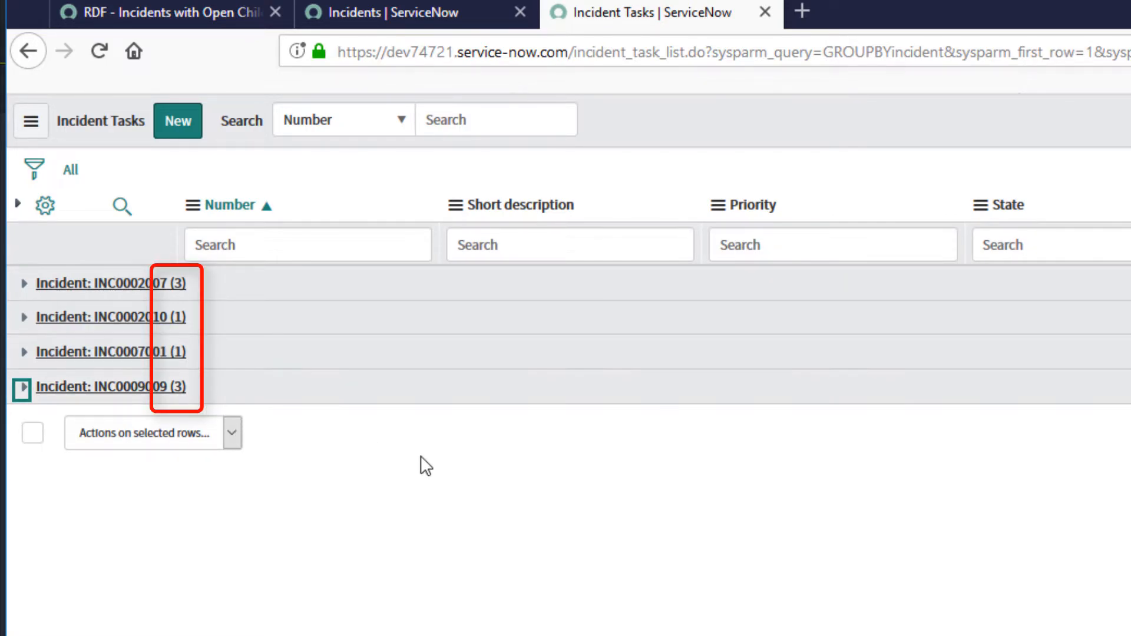